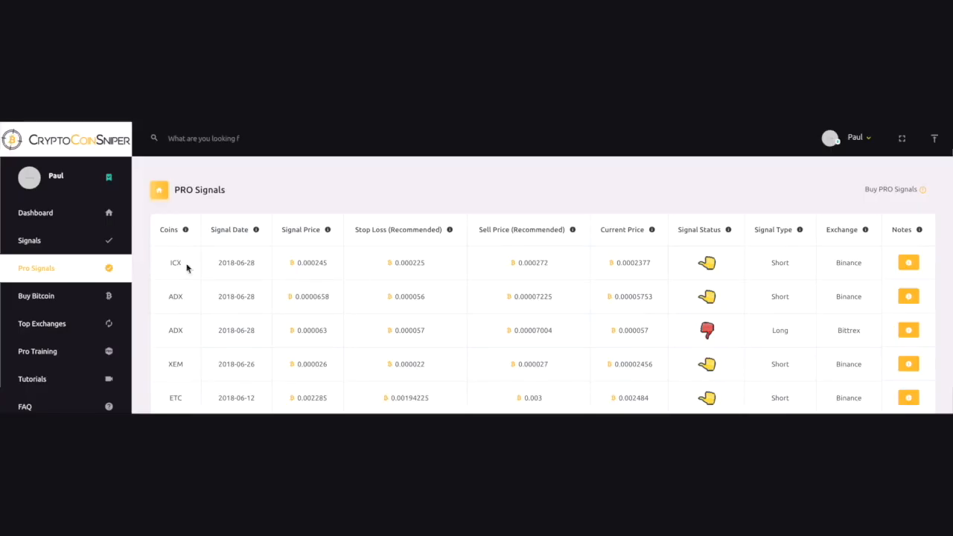
pyautogui.moveTo(200, 269)
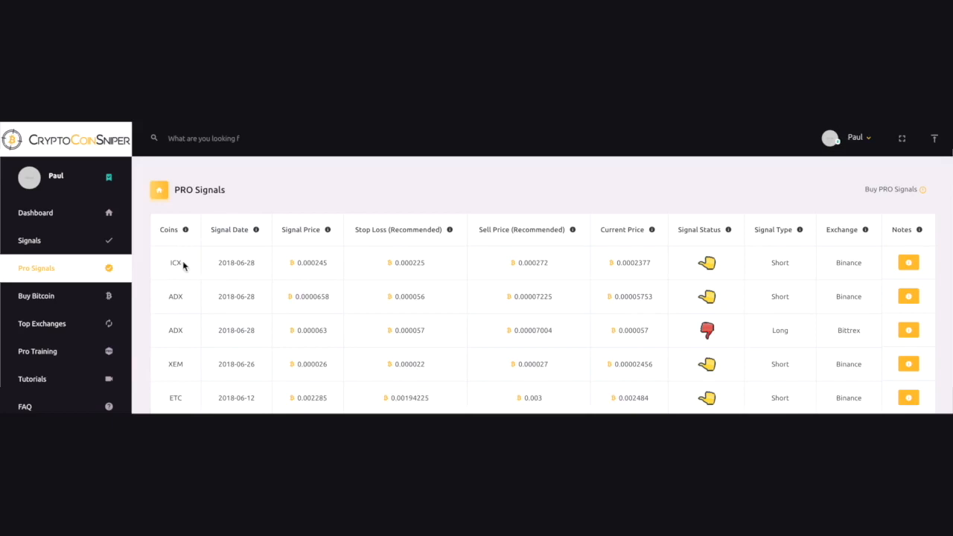
pyautogui.moveTo(174, 319)
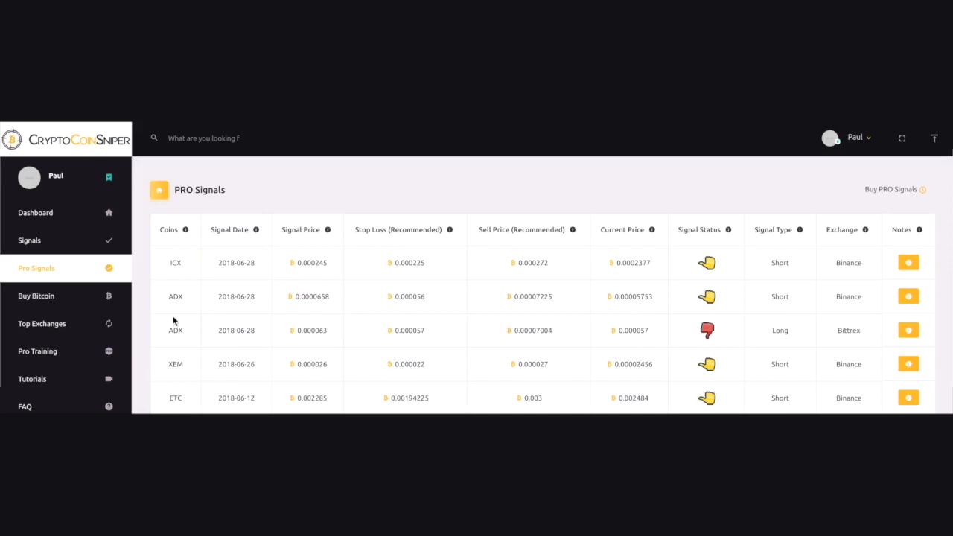
pyautogui.moveTo(279, 265)
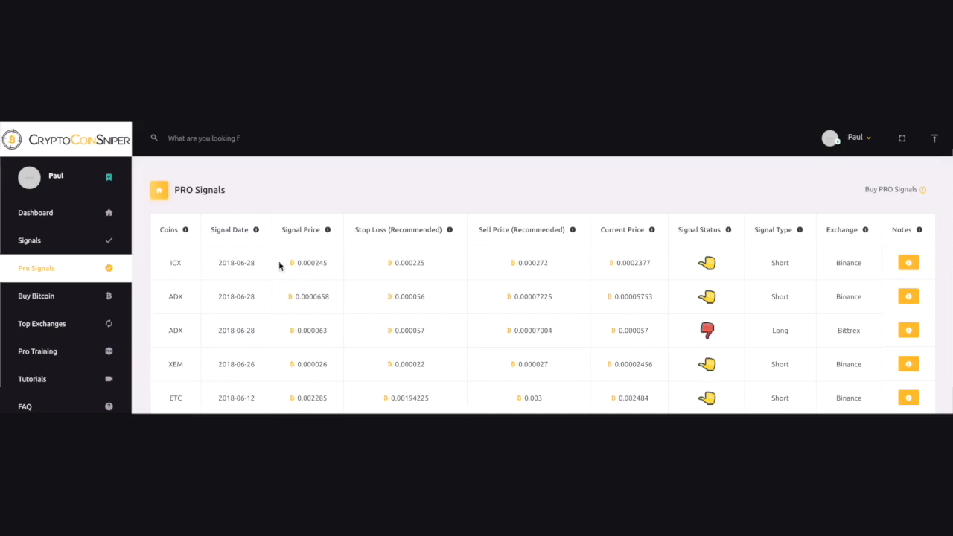
pyautogui.moveTo(433, 266)
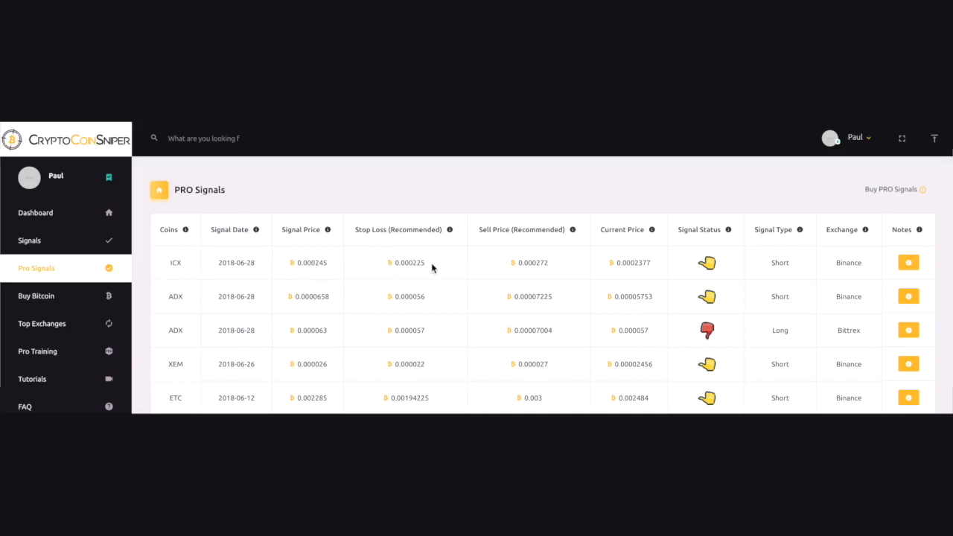
# Highlight the ICX row's recommended sell price, 0.000272, in the PRO Signals table
pyautogui.doubleClick(312, 262)
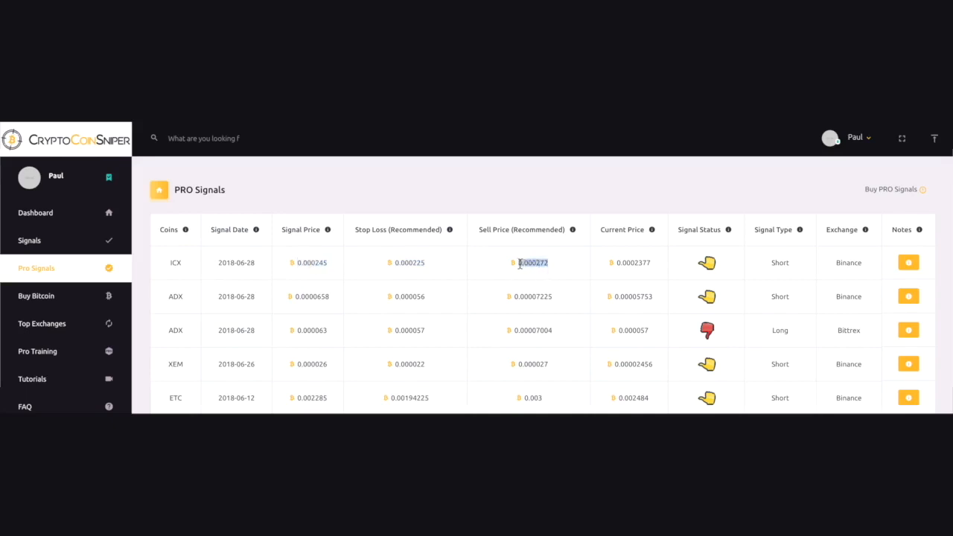
pyautogui.moveTo(291, 249)
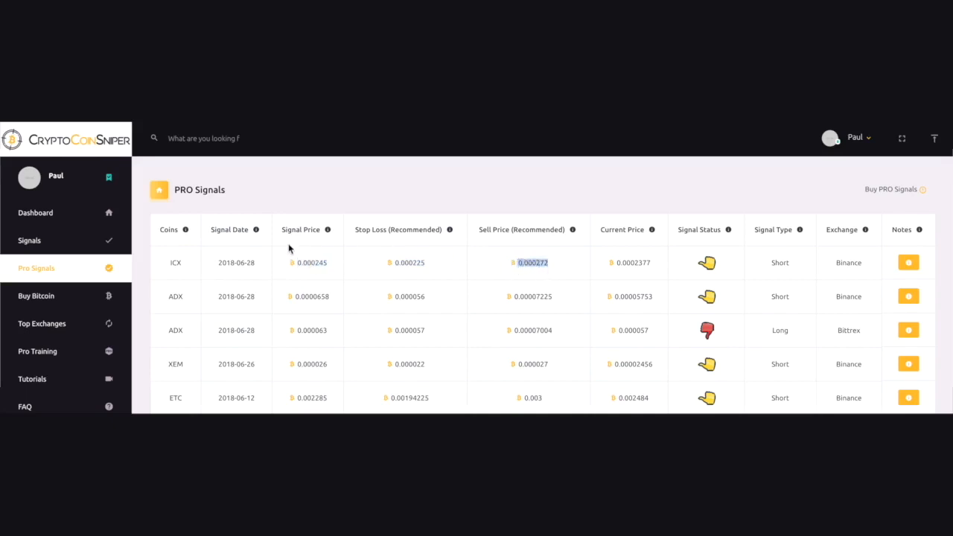